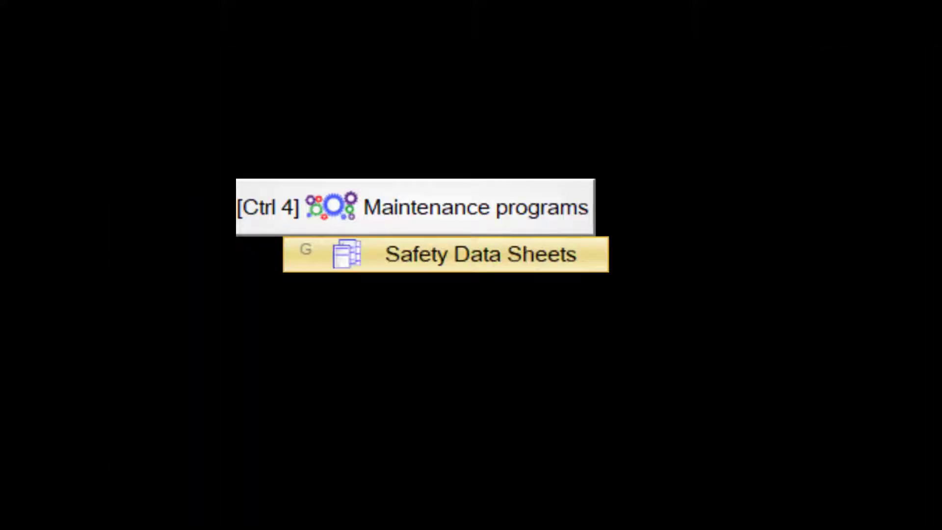
Open the Resin solution X 50 sheet via Maintenance programs > Safety Data Sheets
left_click(173, 75)
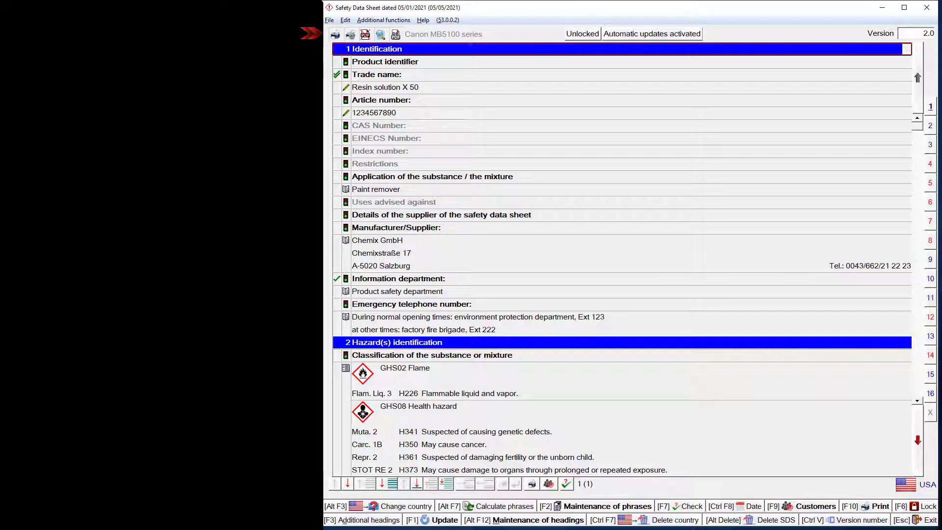
mouse_move(450, 34)
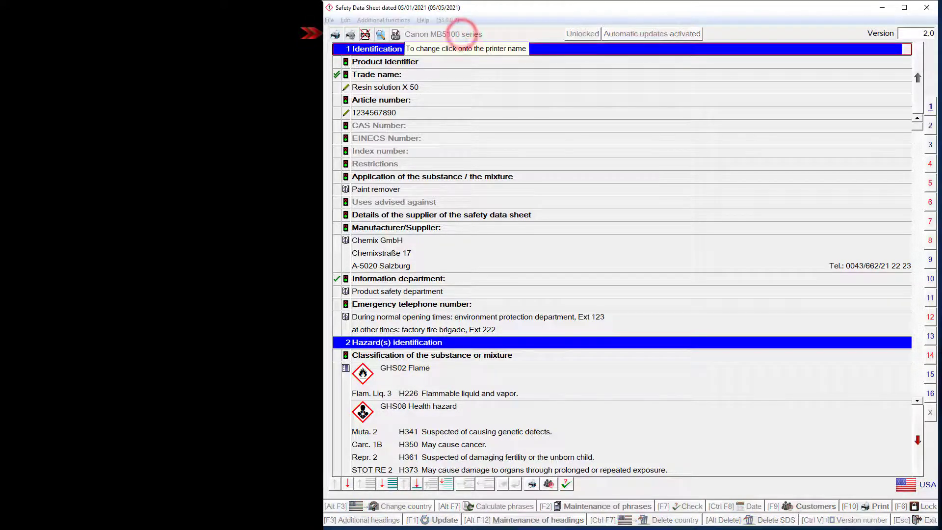
Switch the sheet's printer to DR PDF Printer, which outputs to C:\z\pdf
left_click(443, 34)
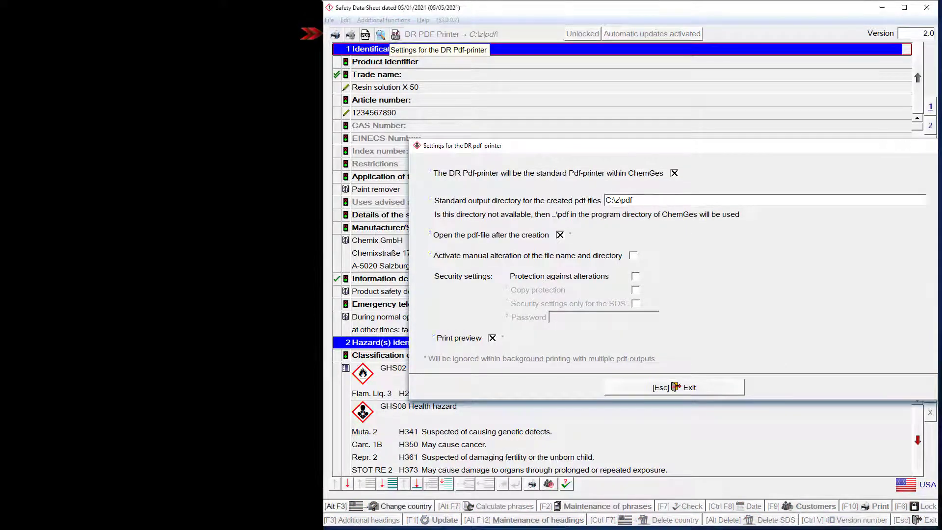
left_click(674, 387)
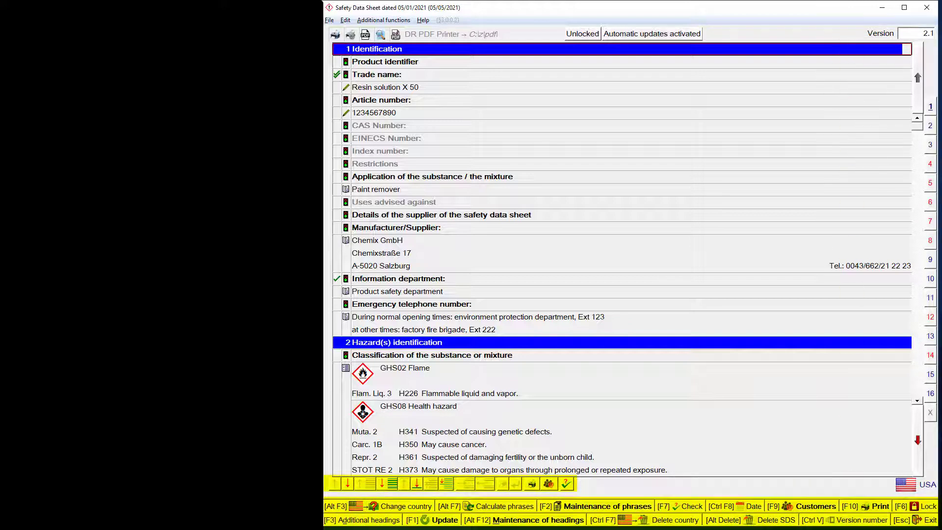
Go to section 10, Stability and reactivity, using the section bar
left_click(383, 20)
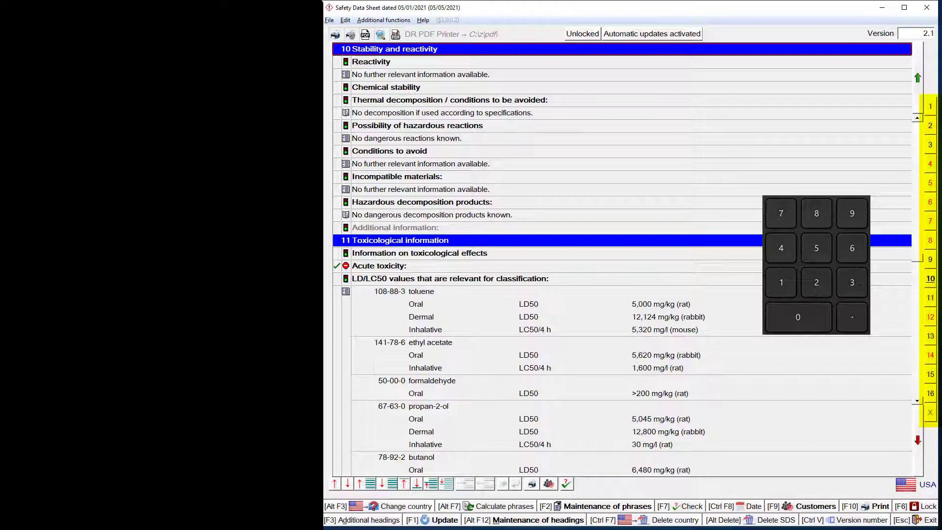
Visit sections 8 and 14, then return to section 1, Identification
left_click(815, 213)
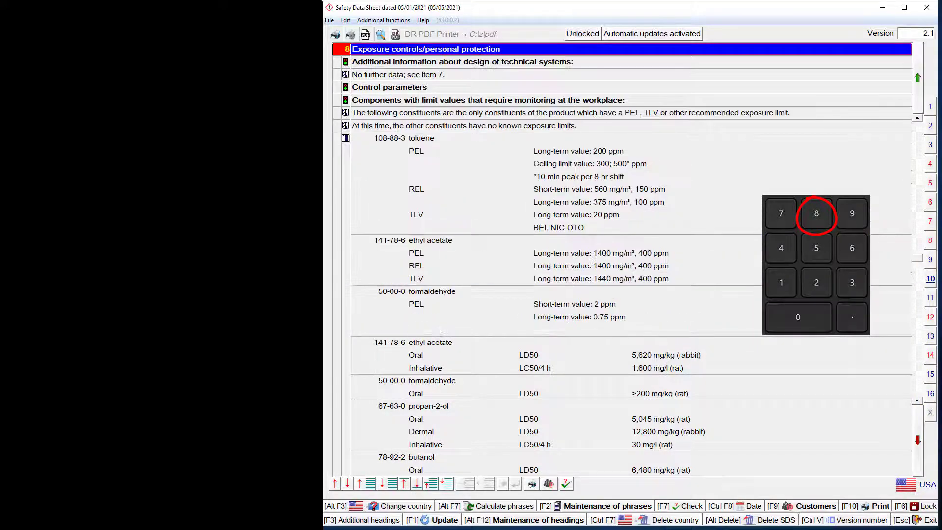
left_click(815, 212)
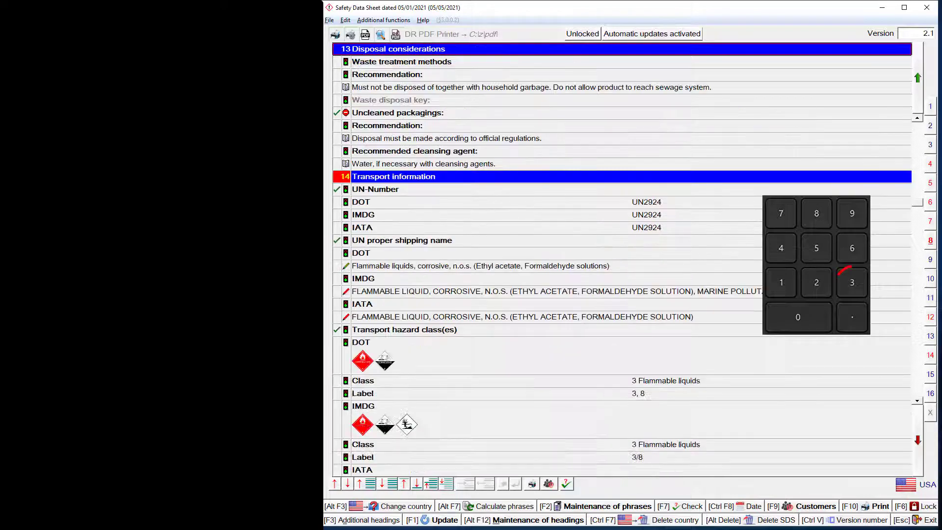
left_click(852, 282)
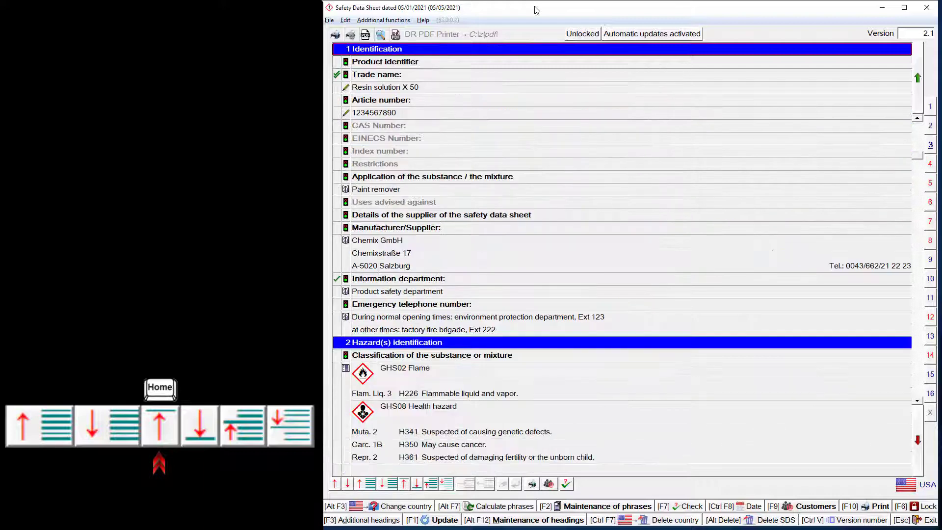
scroll("down", 3)
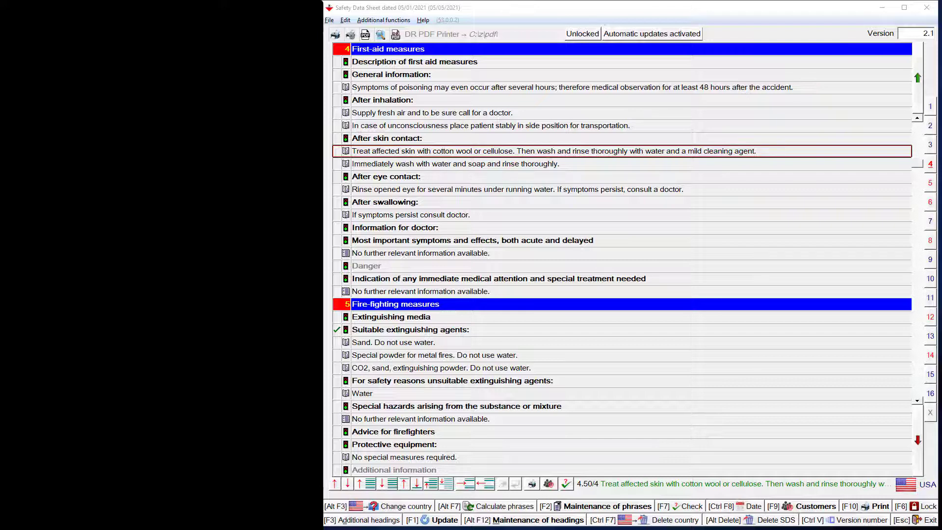
key("Insert")
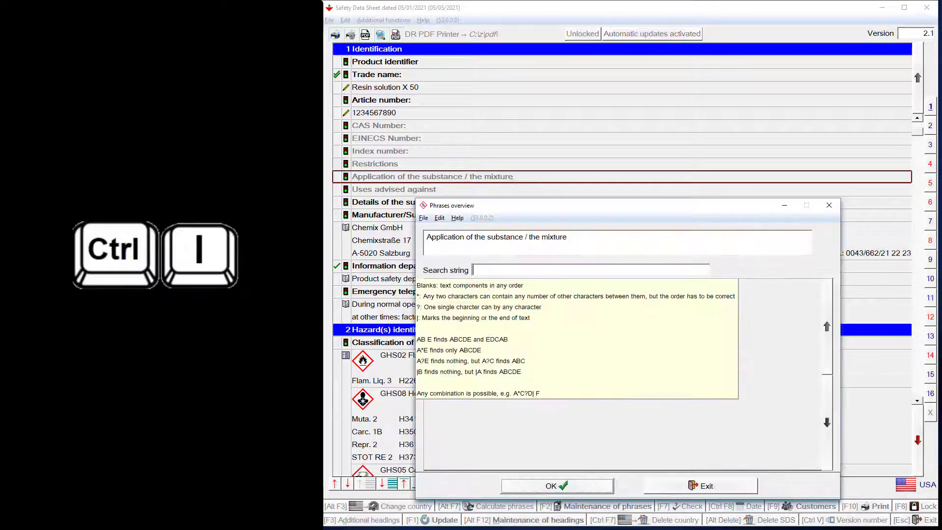
Search the phrases overview with 'PAI' for the application heading
type("PAI")
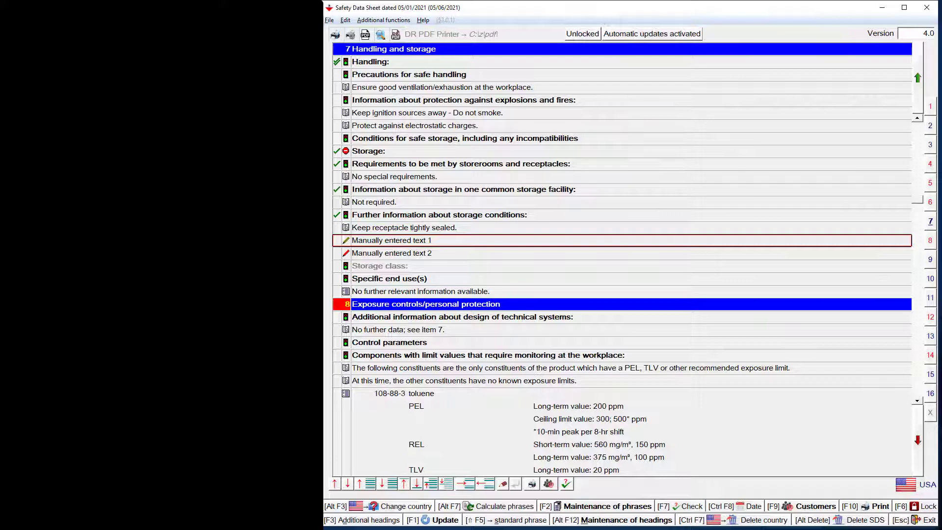
Delete 'Manually entered text 1' and 'Manually entered text 2' from storage conditions
key("Delete")
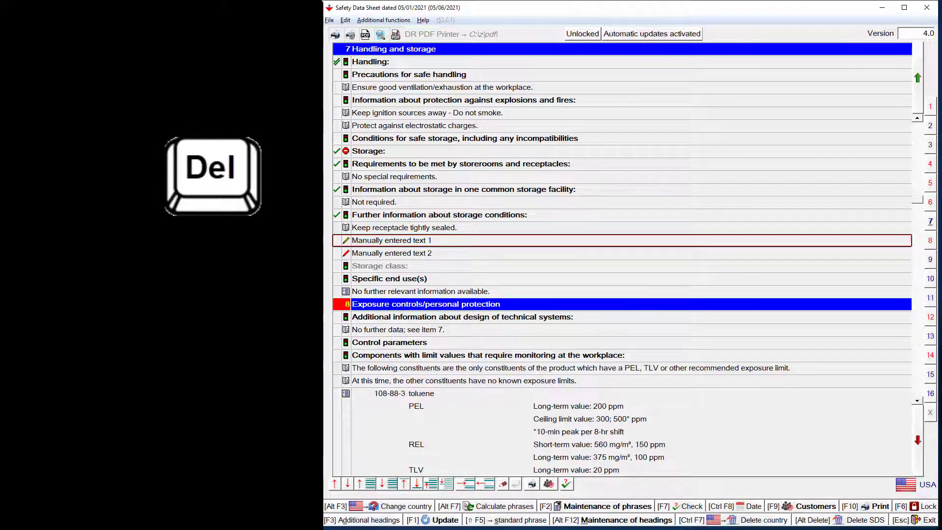
key("Delete")
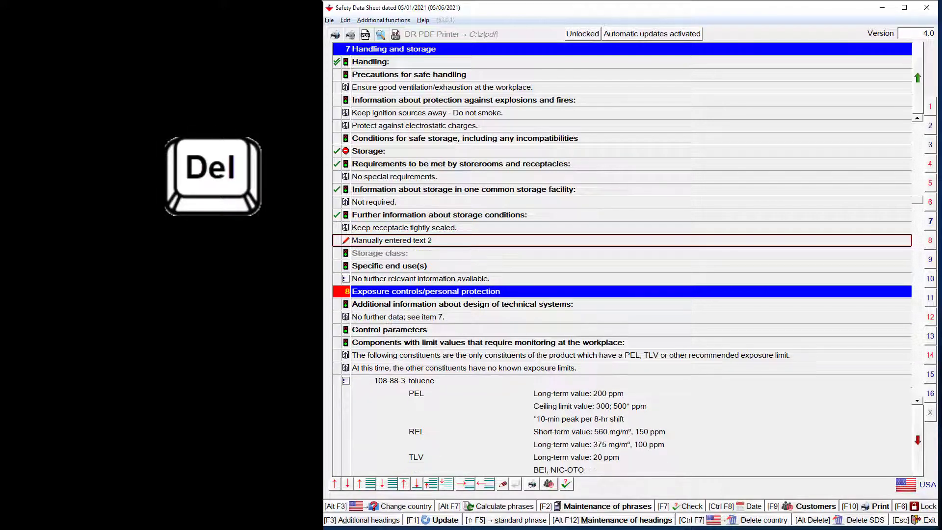
key("Delete")
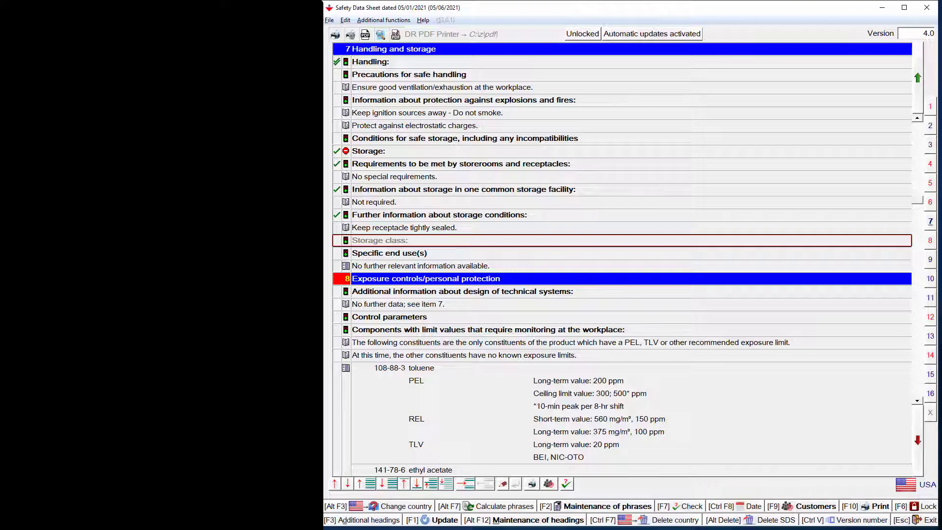
Enter 'Test' as the manual storage class text
left_click(651, 33)
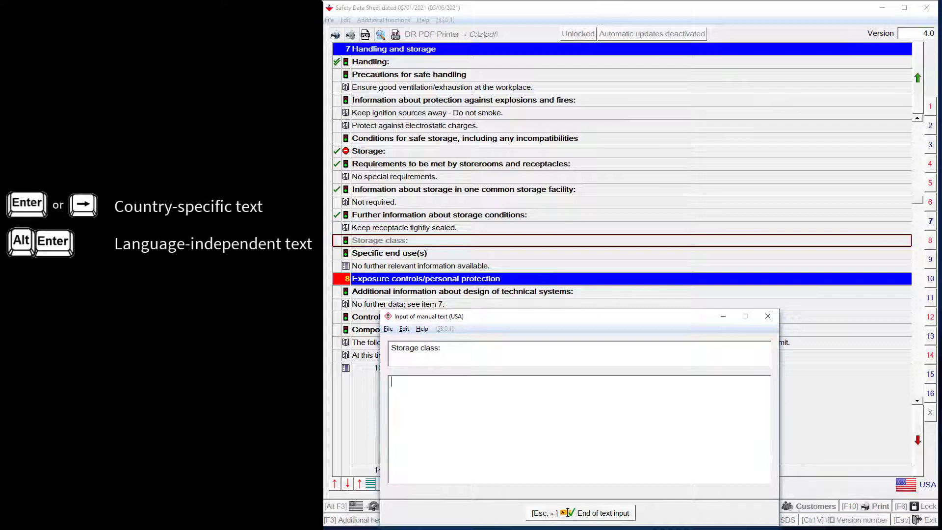
type("Test text")
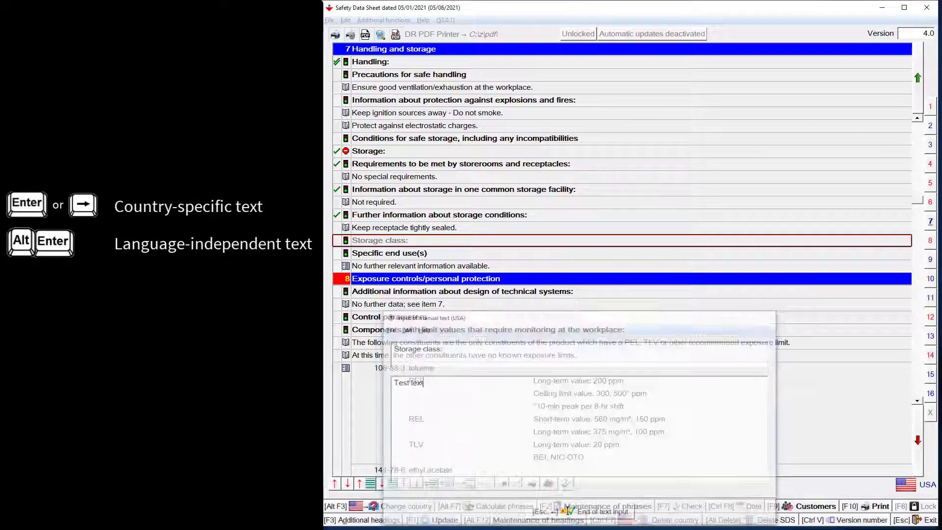
key("Enter")
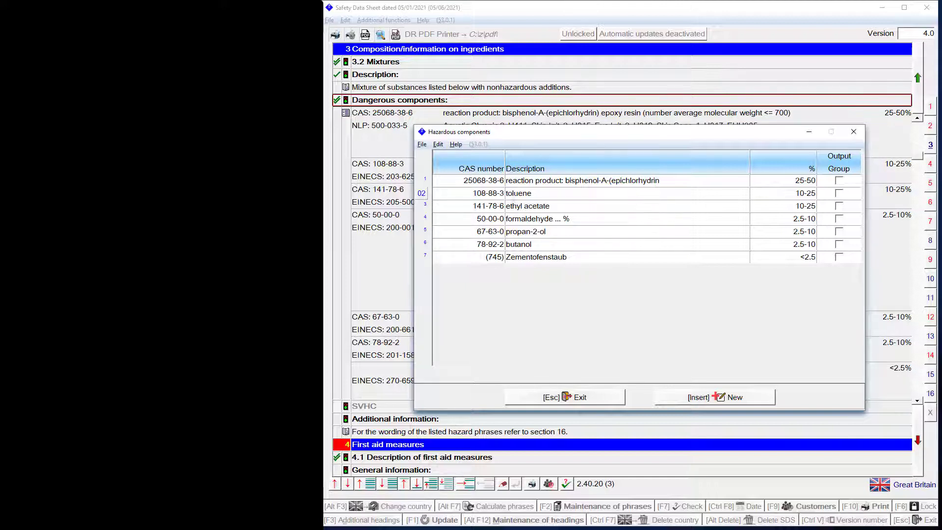
Edit toluene's percentage to 10-30 and close the hazardous components list
double_click(518, 193)
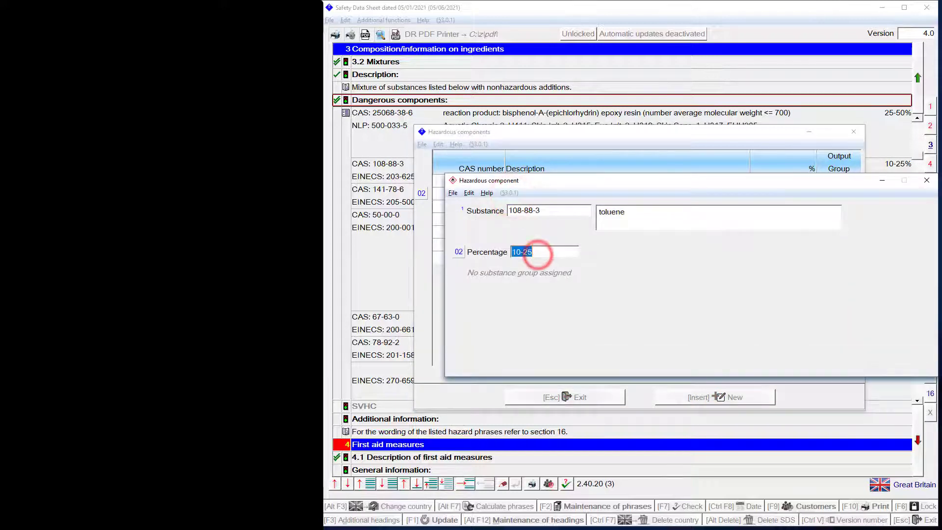
key("Delete")
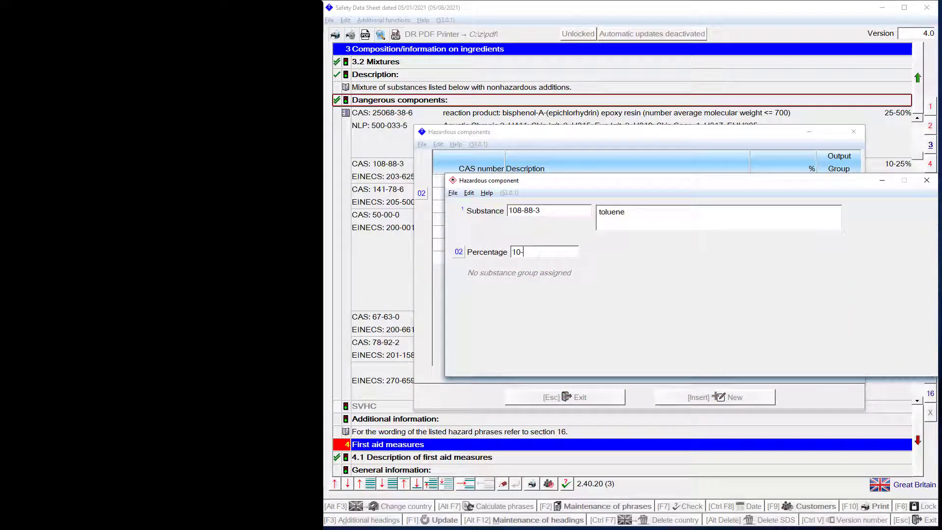
type("30")
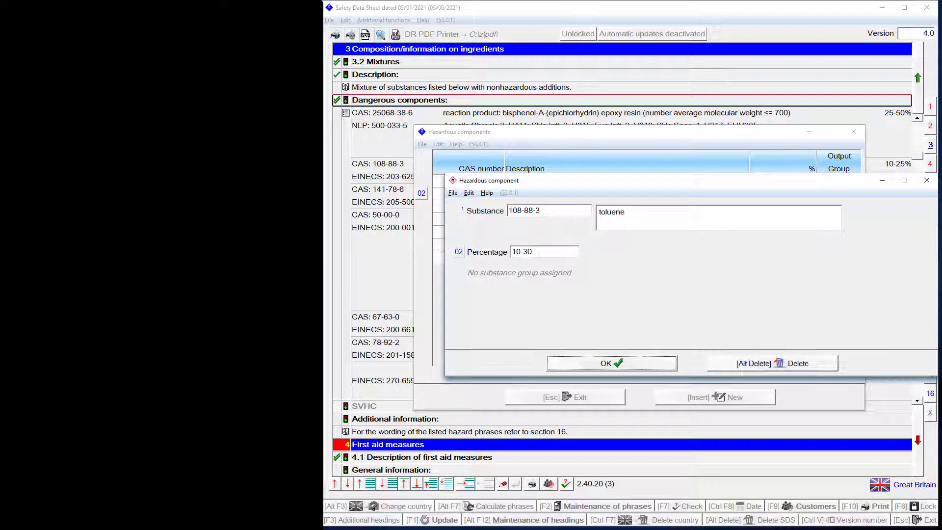
left_click(612, 363)
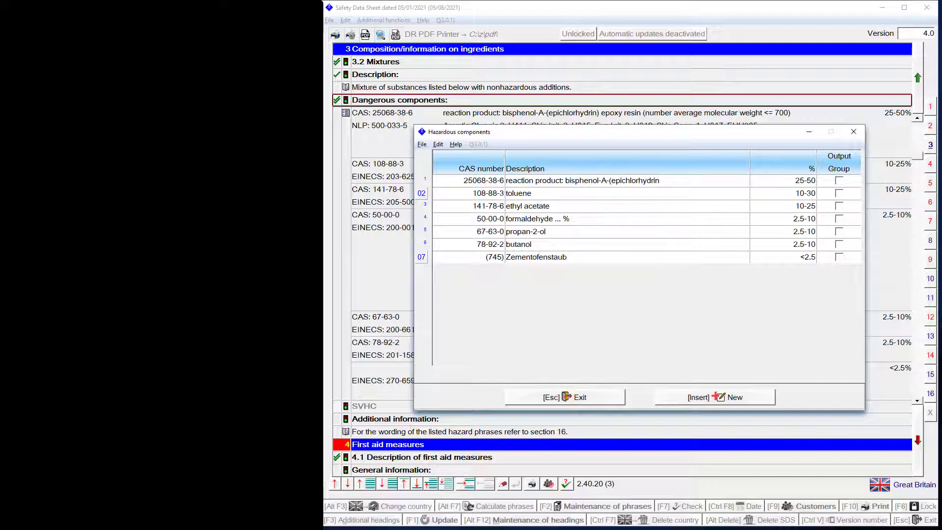
left_click(565, 397)
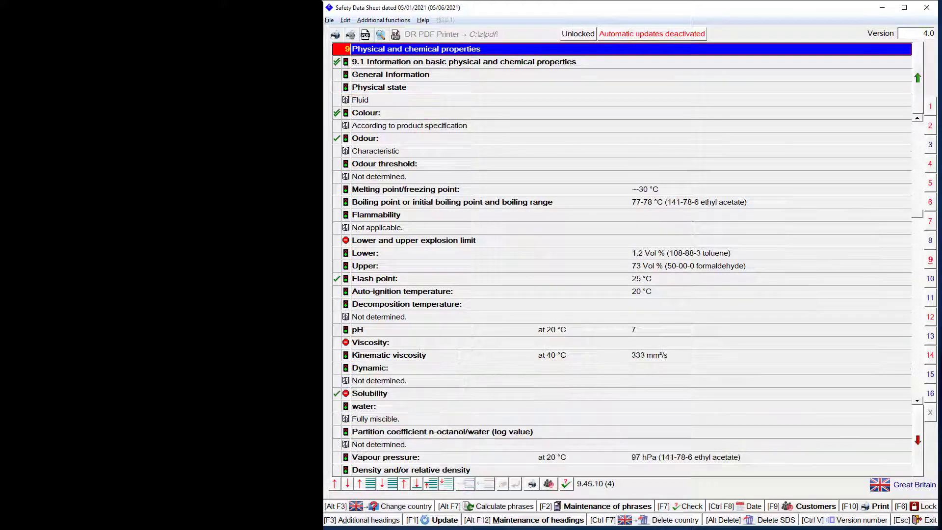
Enter 80 °C as the decomposition temperature value
double_click(406, 304)
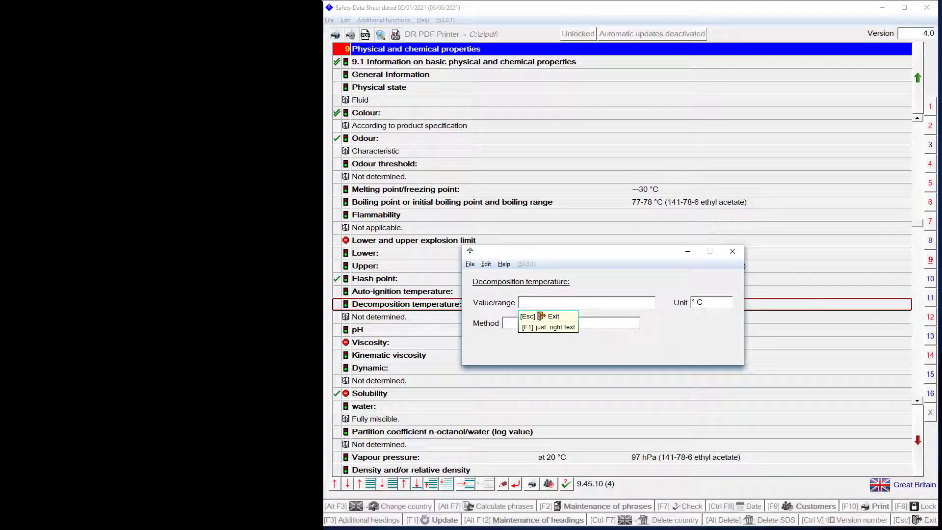
type("80")
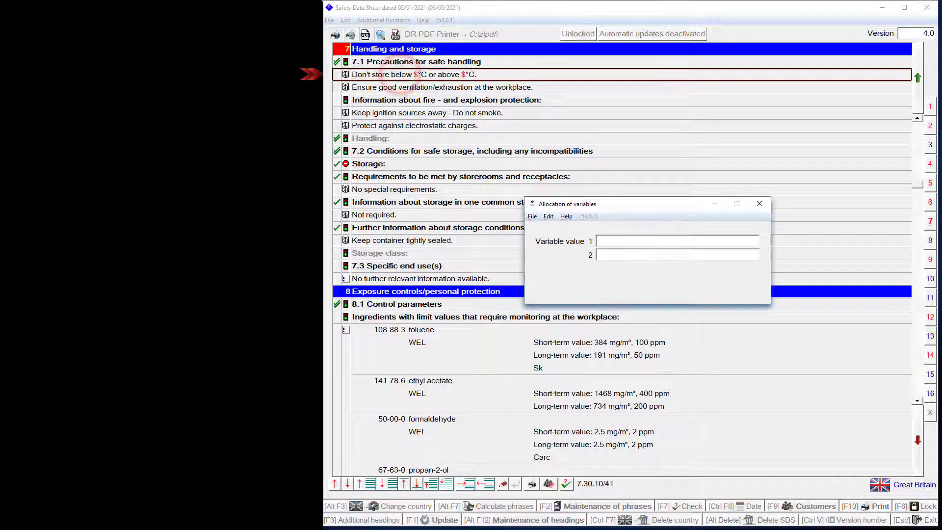
Fill the storage phrase variables with 10 and 30 °C
type("10")
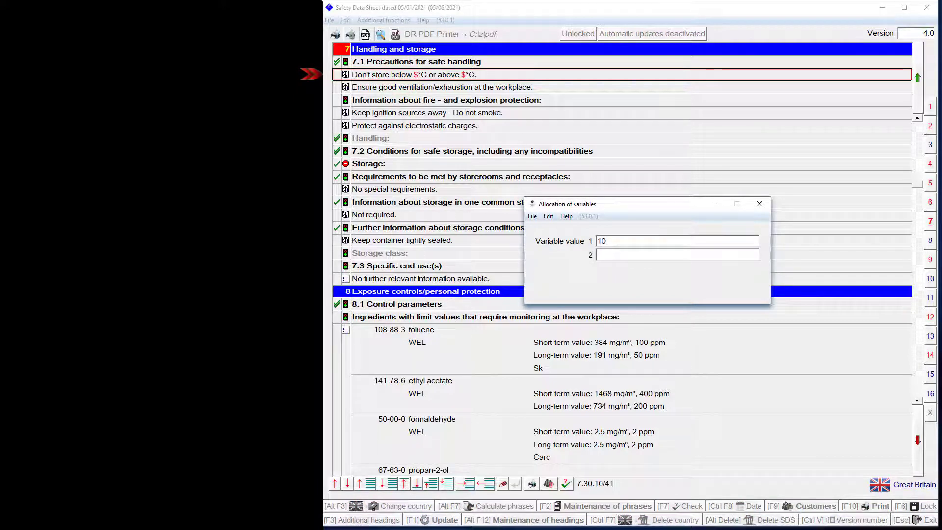
left_click(677, 254)
type("30")
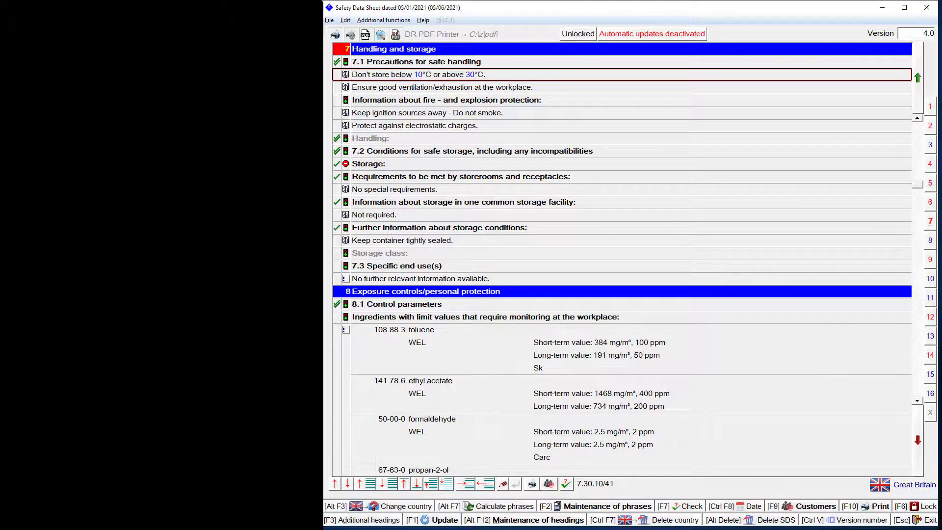
scroll("down", 3)
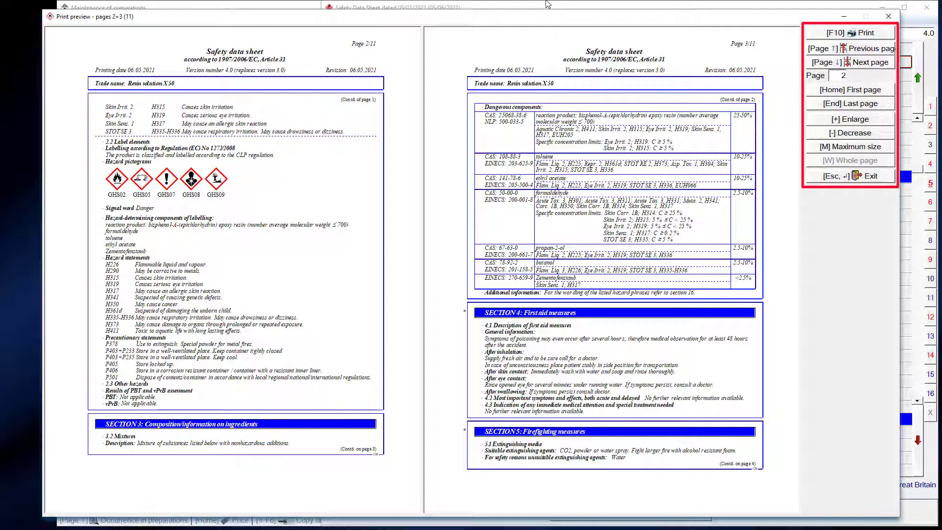
Page forward through the print preview to the transport information on pages 8 and 9
left_click(850, 63)
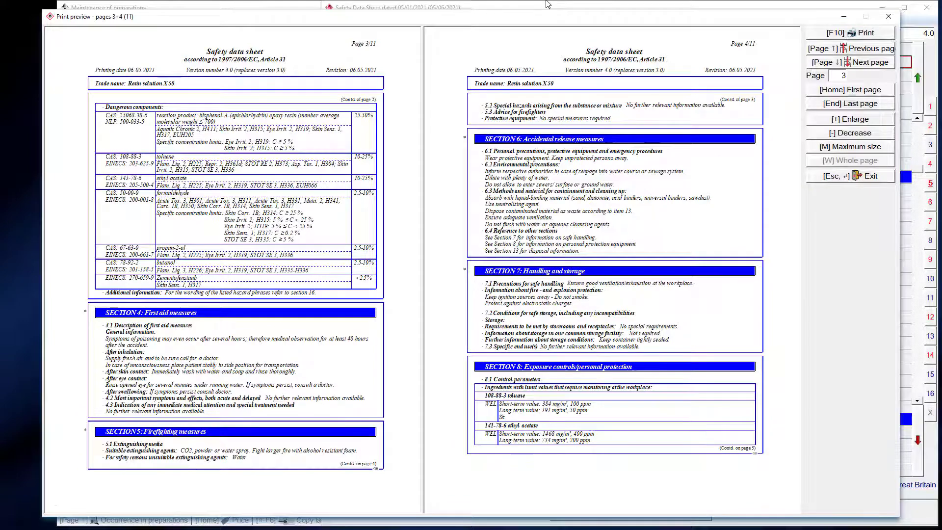
left_click(850, 62)
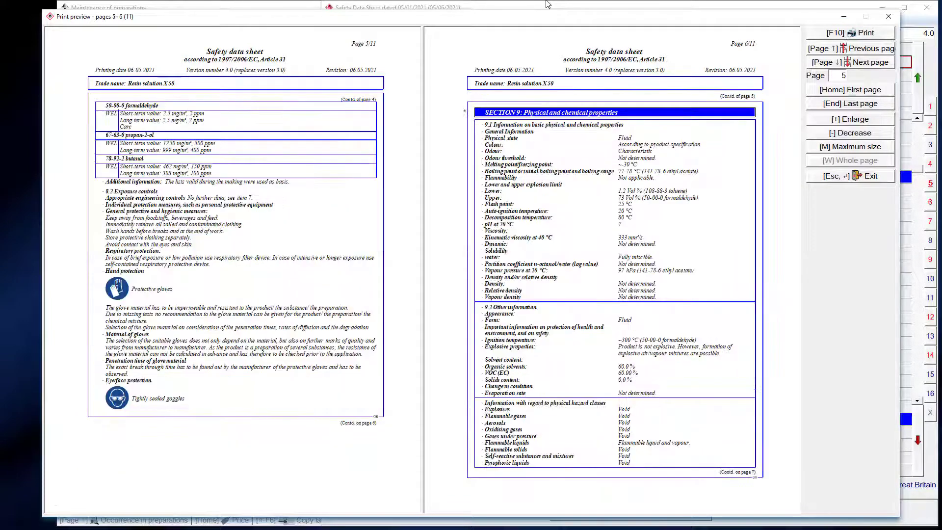
left_click(864, 62)
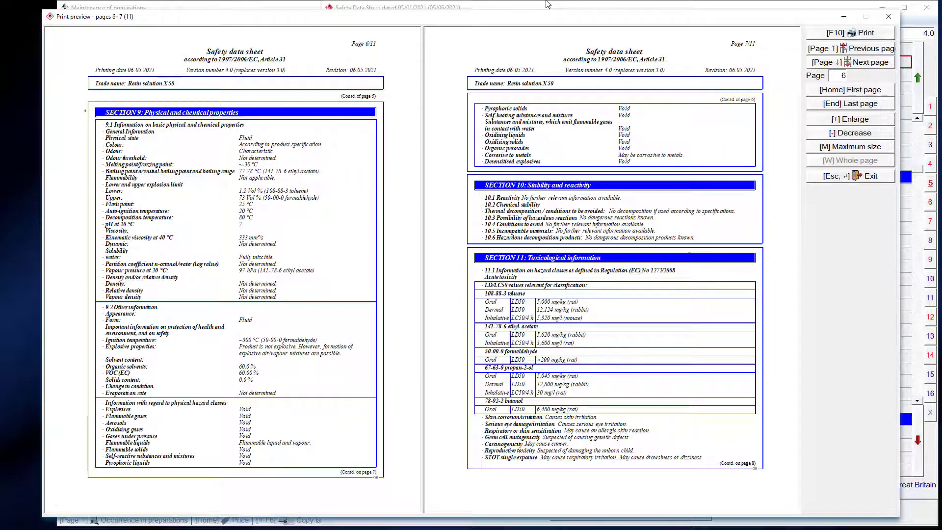
left_click(850, 61)
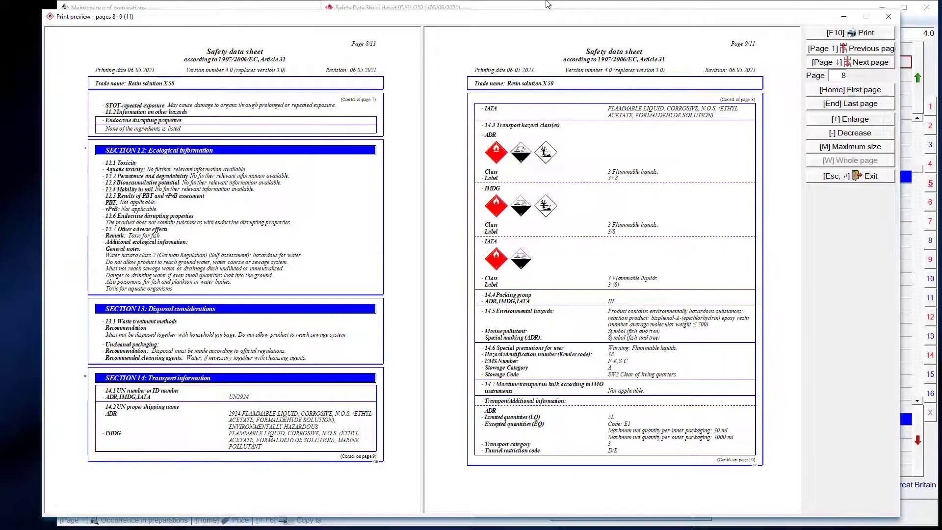
left_click(850, 62)
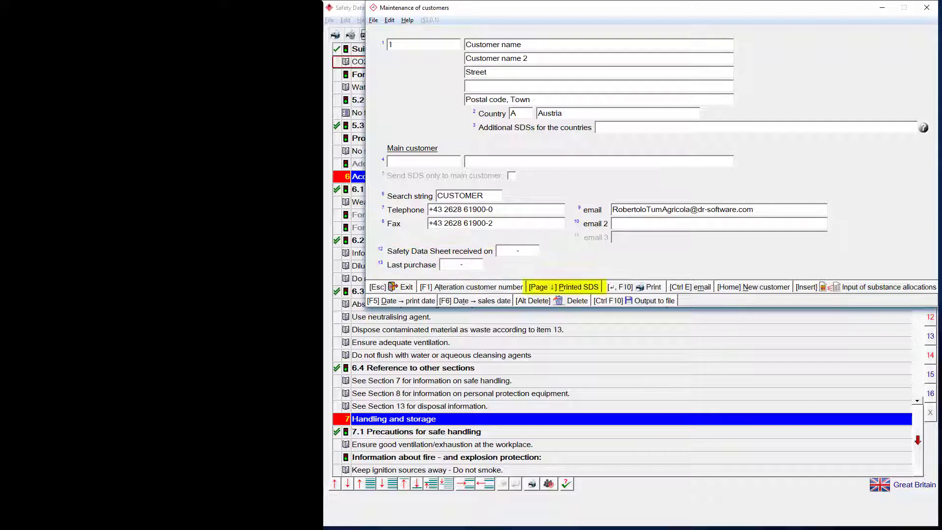
mouse_move(654, 300)
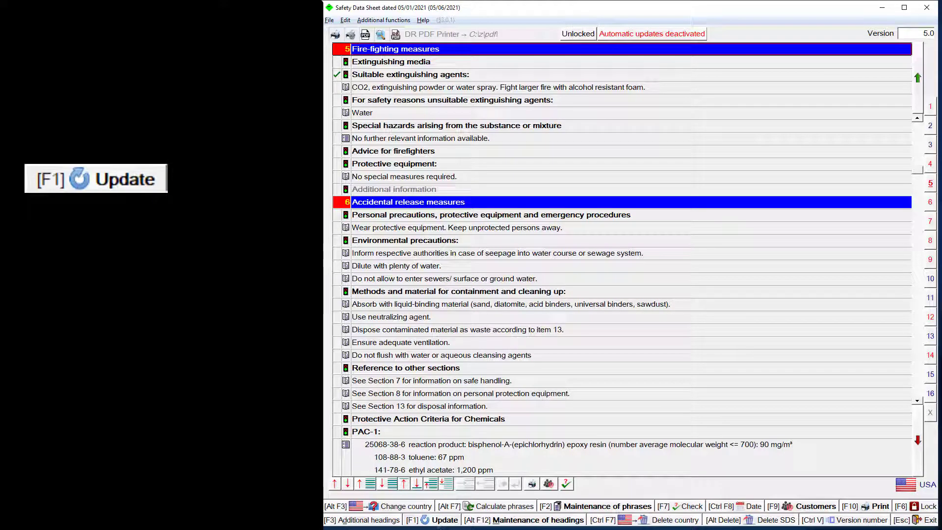
Run the F1 update so extinguishing-agent phrases for sand and metal fires appear
left_click(444, 520)
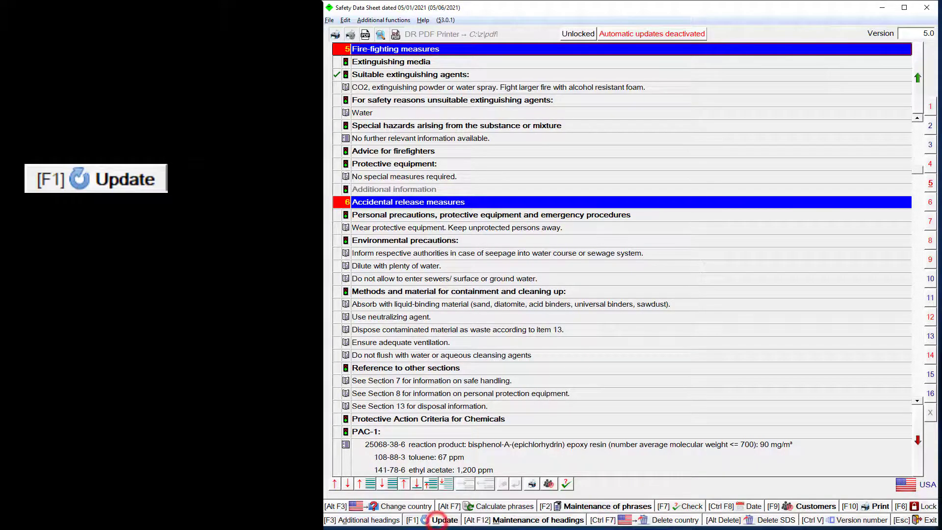
left_click(444, 519)
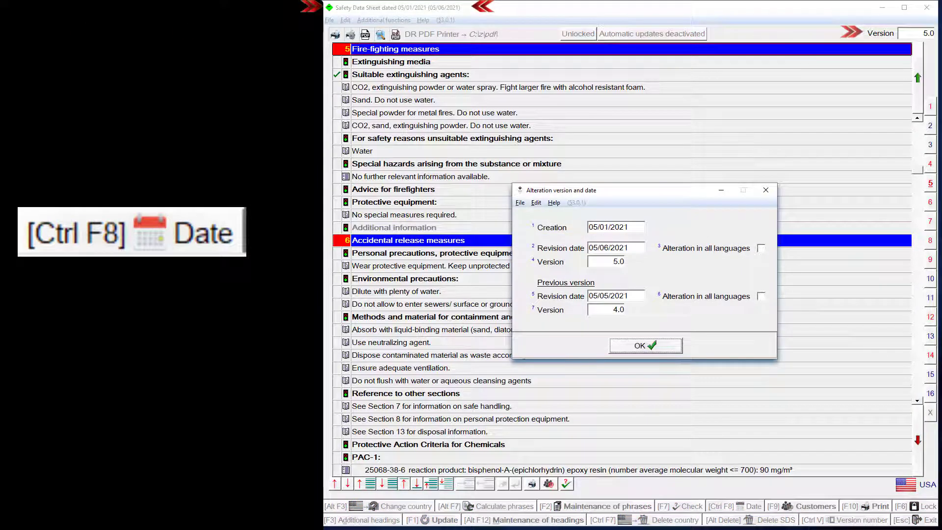
Change the revision date field to 05/05/2021 and confirm with OK
left_click(615, 247)
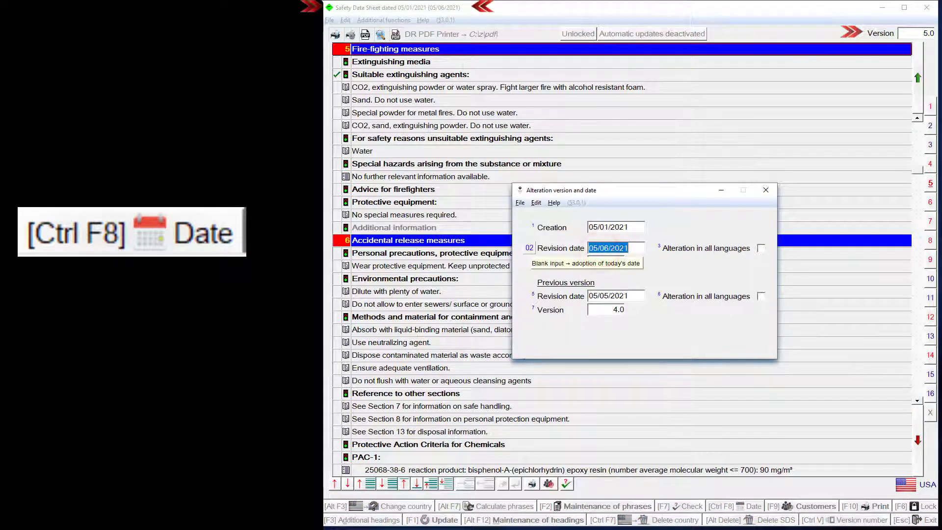
type("5")
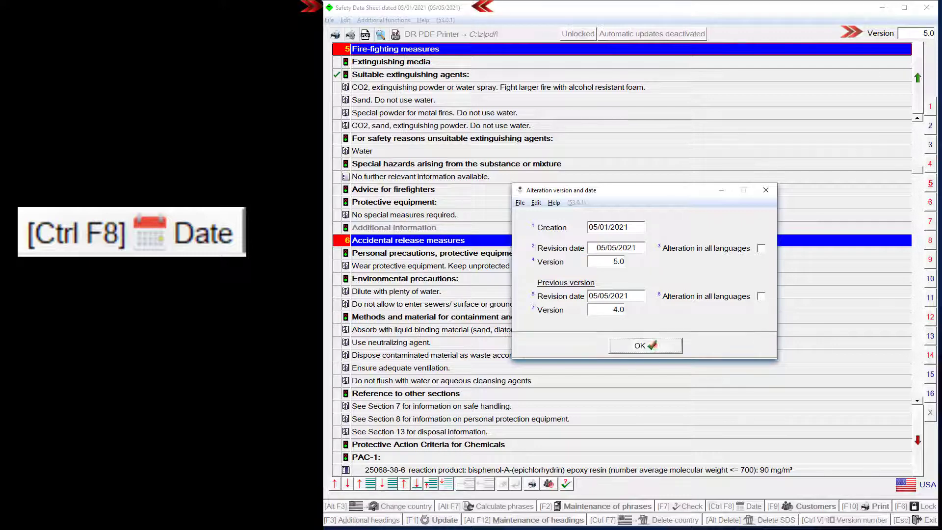
left_click(645, 345)
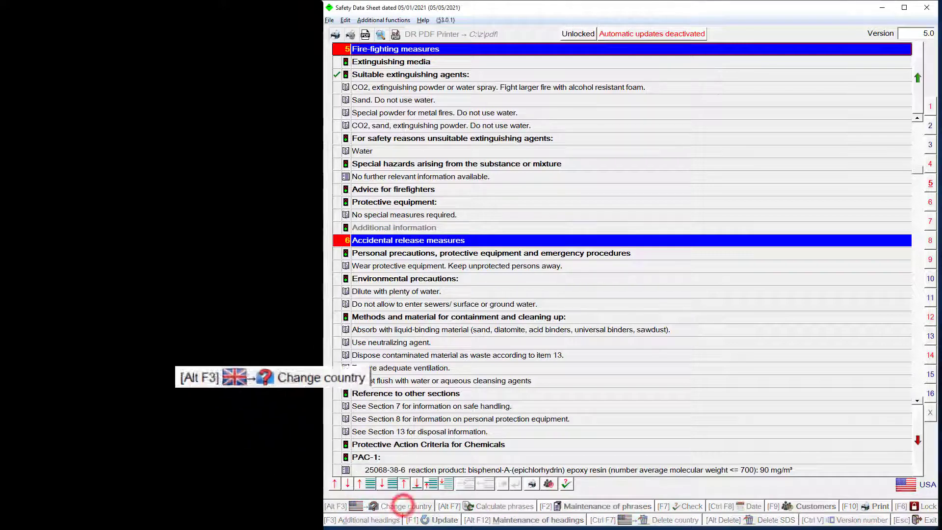
Switch the data sheet to the Greek version, then back to Great Britain English
left_click(407, 506)
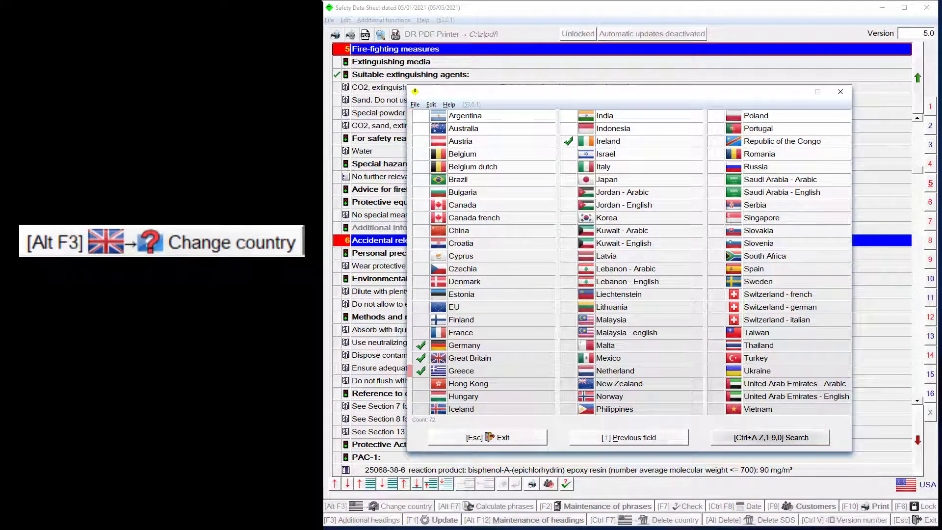
left_click(461, 370)
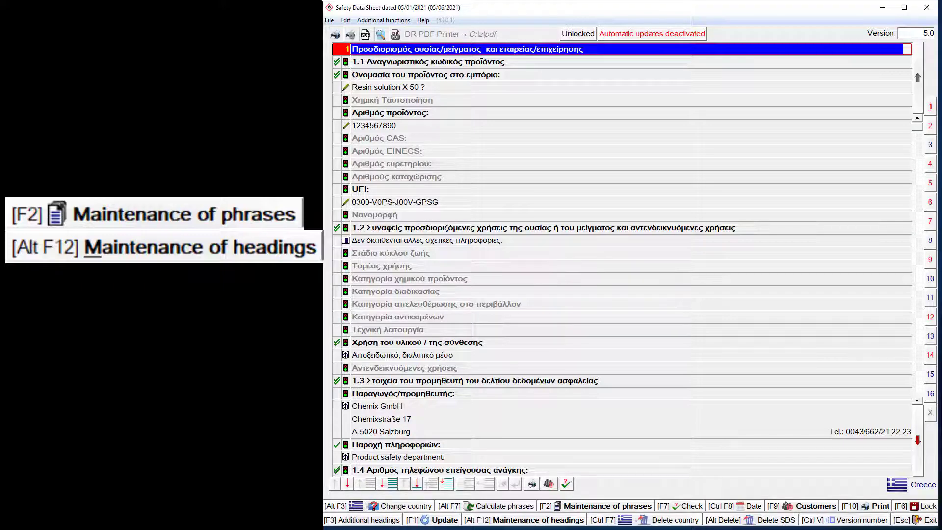
left_click(361, 505)
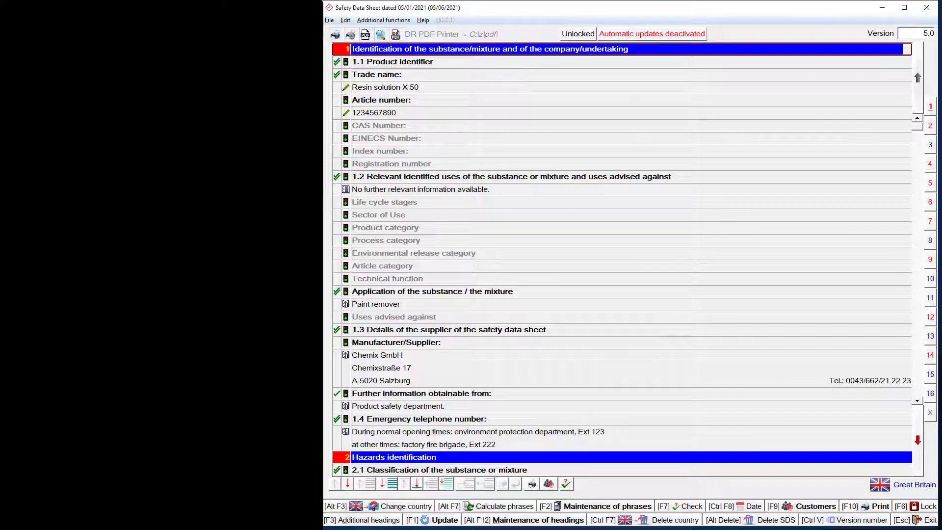
left_click(384, 20)
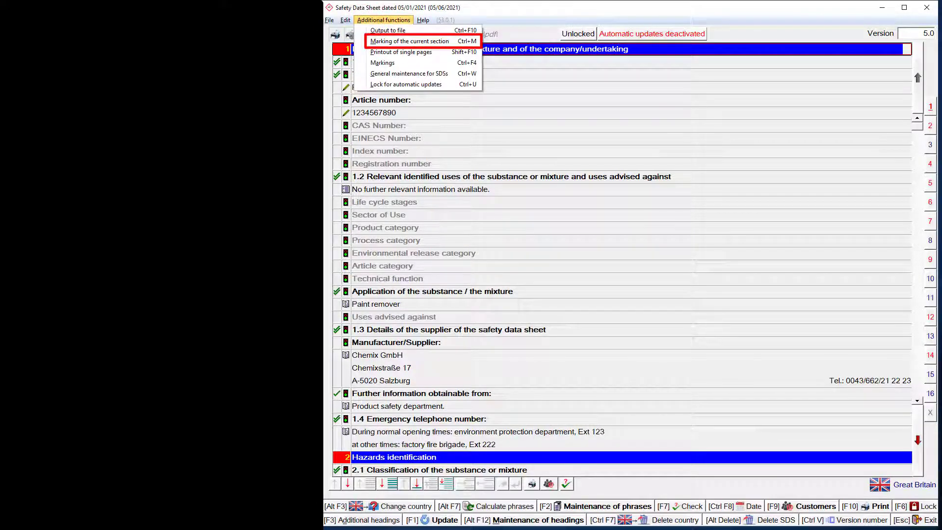
mouse_move(382, 63)
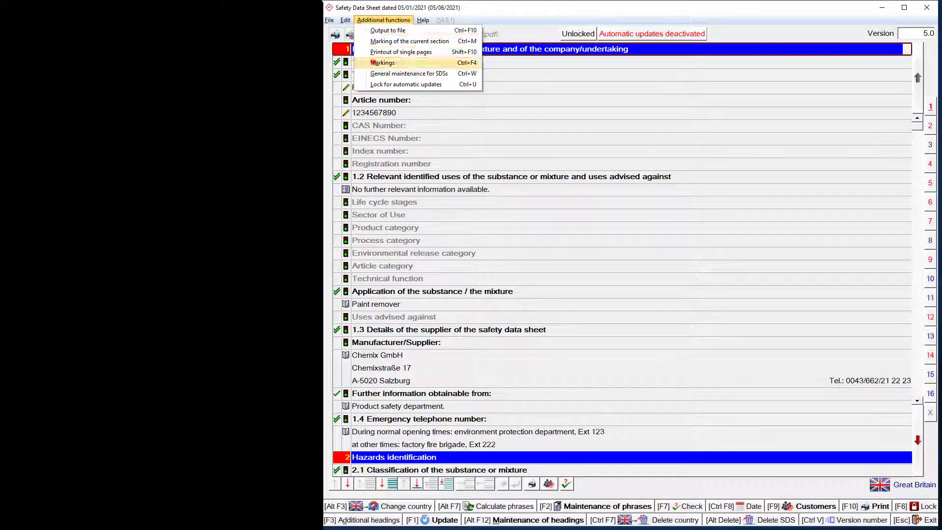
Clear the change marks on sections 1 and 2 in the section markings overview
left_click(402, 51)
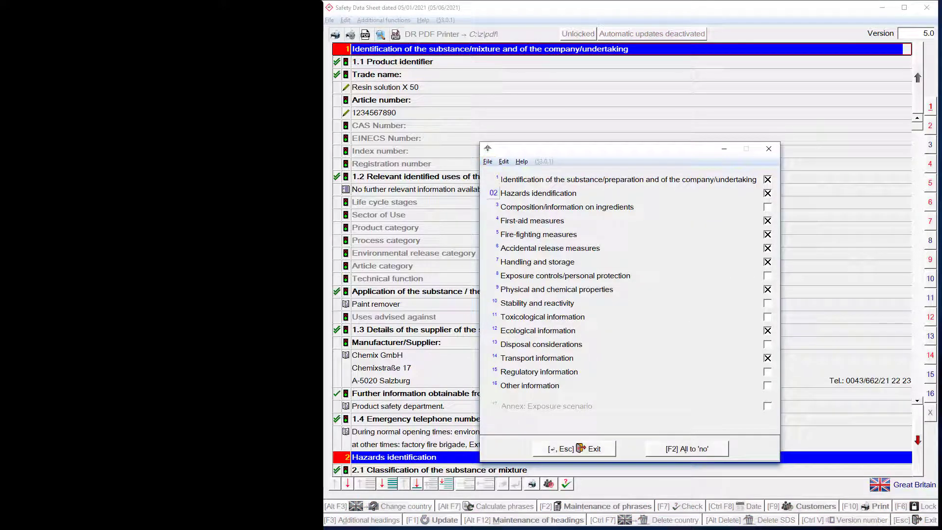
left_click(767, 179)
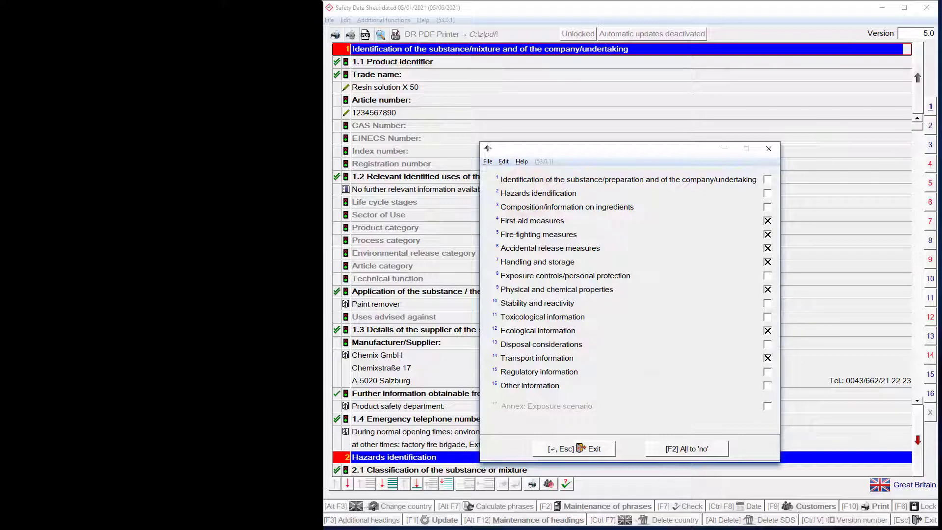
left_click(574, 448)
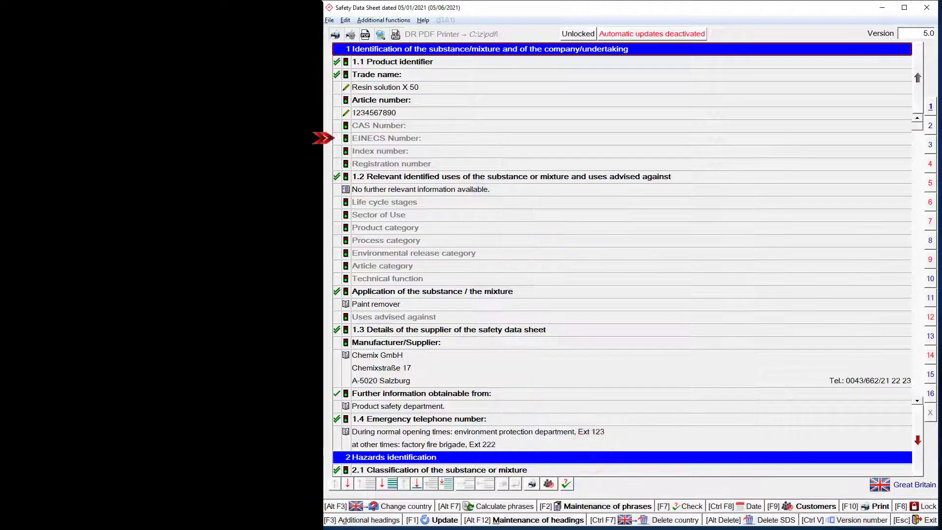